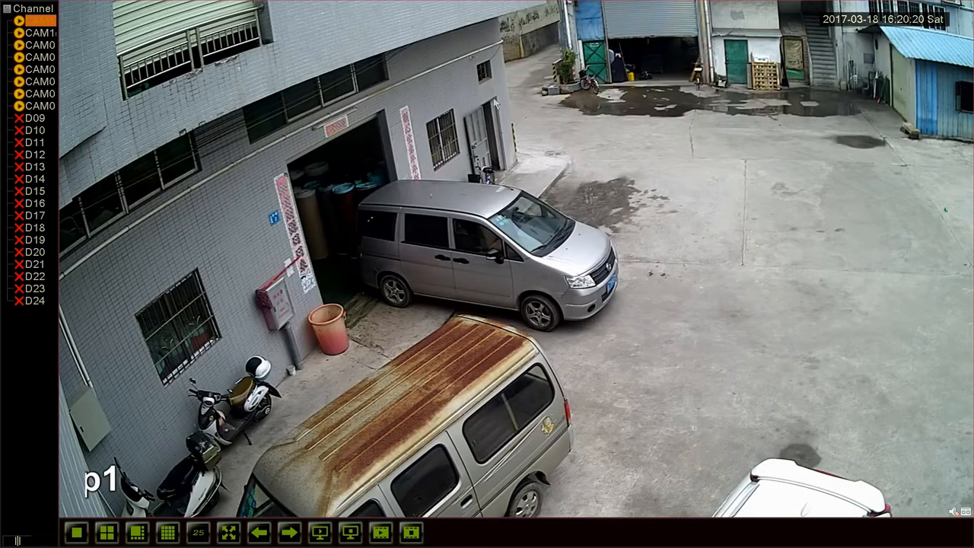
Open PlayBack from the live view's context menu to show the recording calendar and timeline
right_click(495, 99)
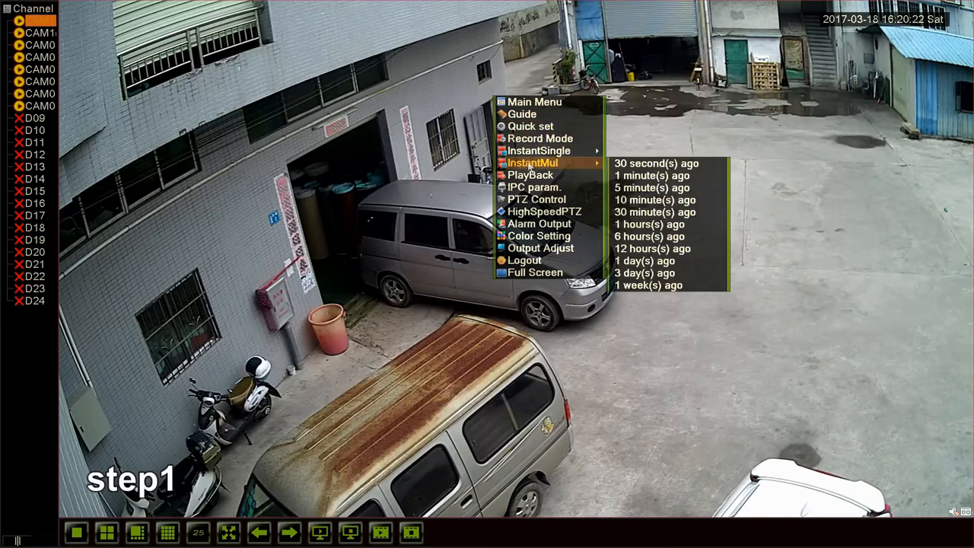
click(530, 176)
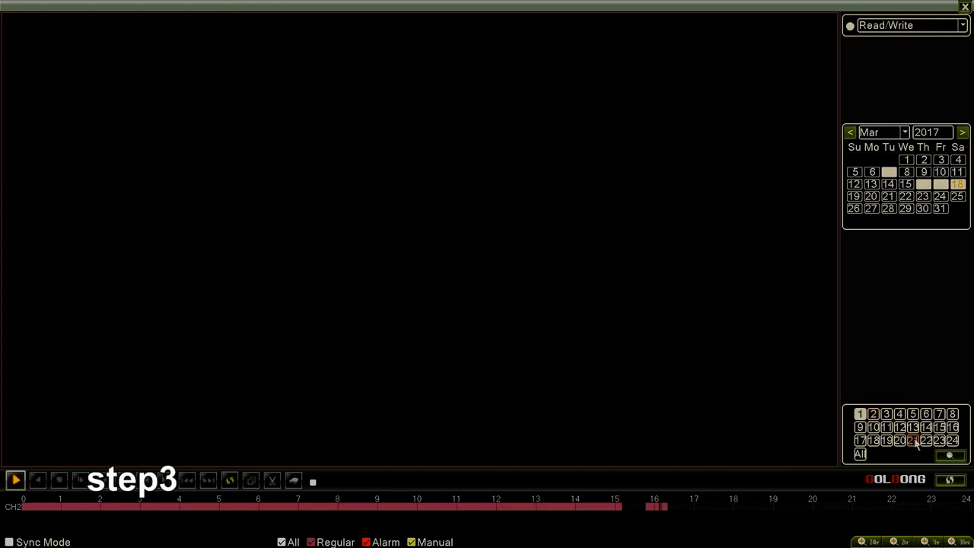
Play channel 1's 18 March afternoon recording from the timeline, then return to live view via UpWindow
click(860, 414)
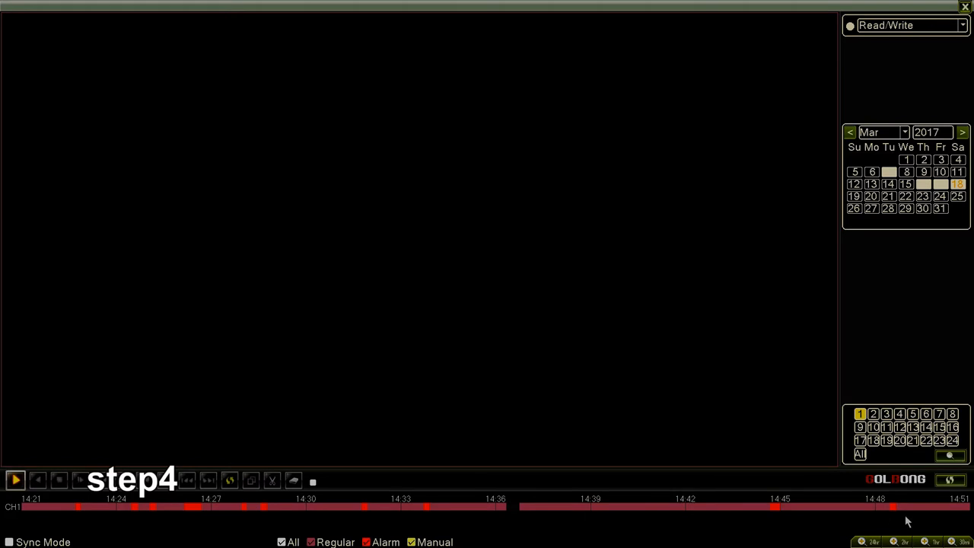
click(17, 495)
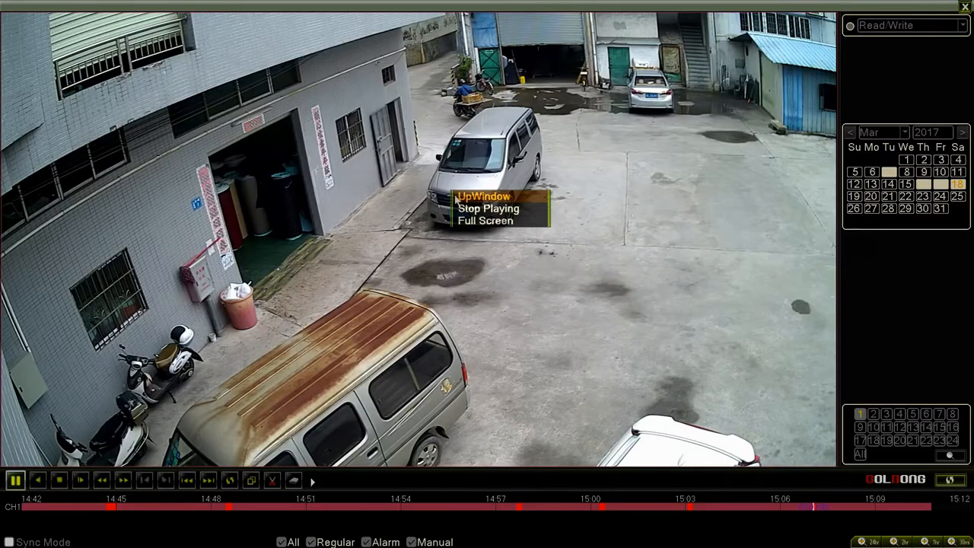
click(483, 221)
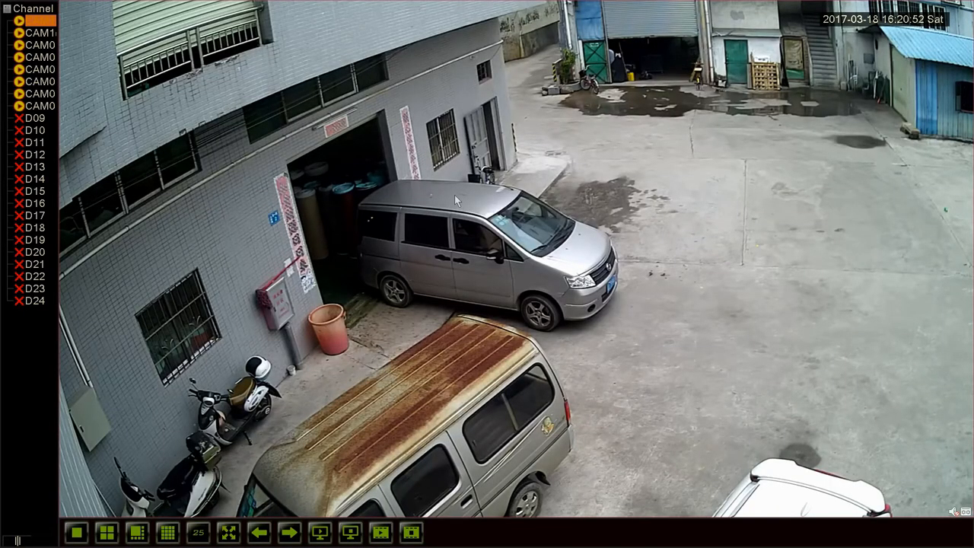
right_click(457, 200)
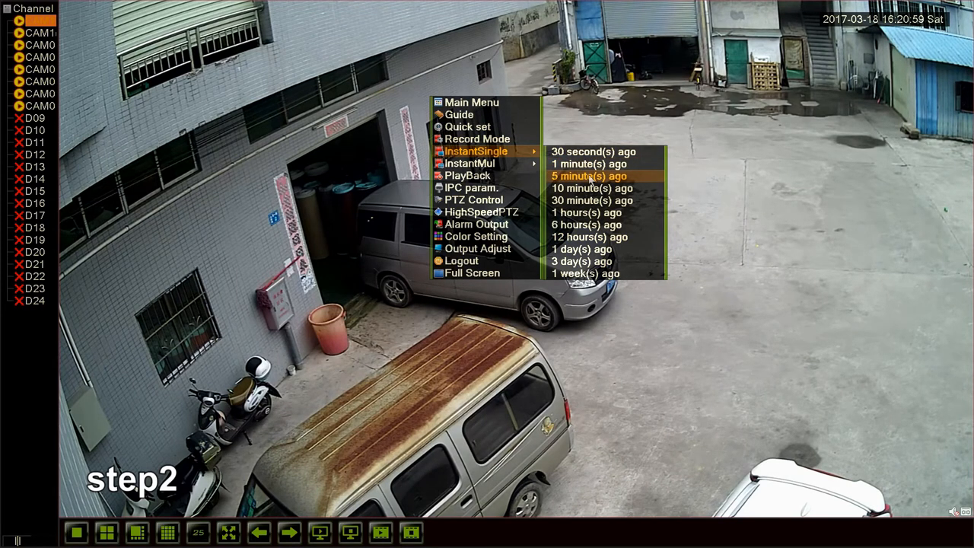
click(587, 176)
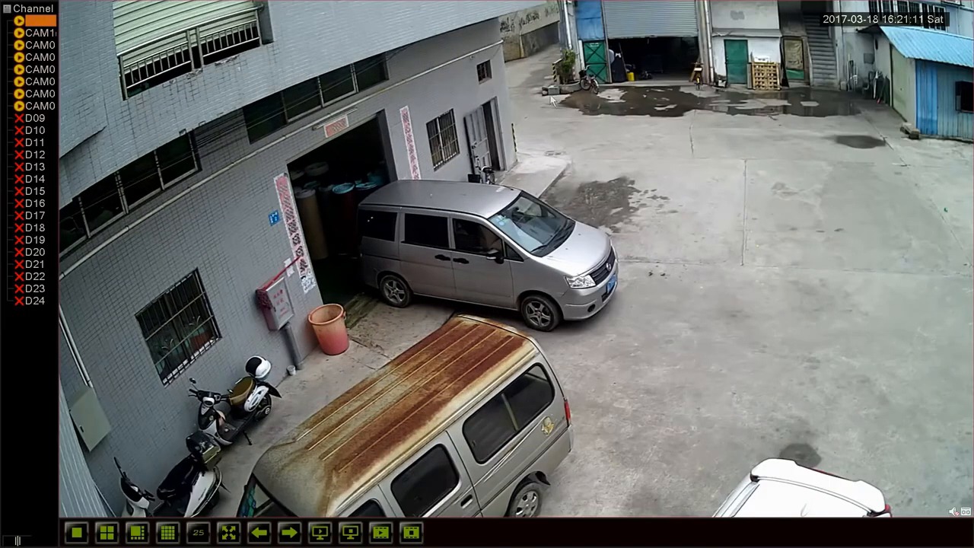
Instantly replay channel 1's recent footage with InstantSingle, then exit through UpWindow to live view
right_click(533, 98)
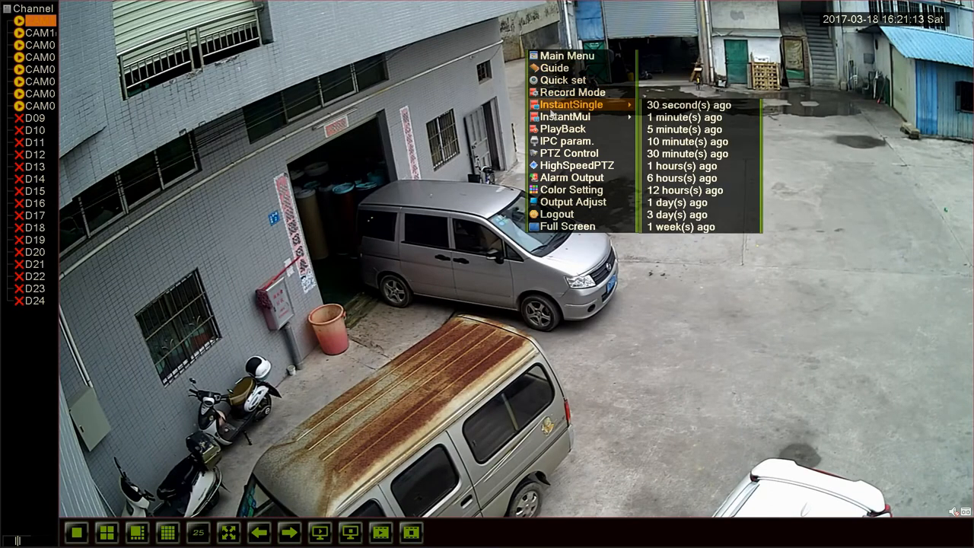
mouse_move(684, 141)
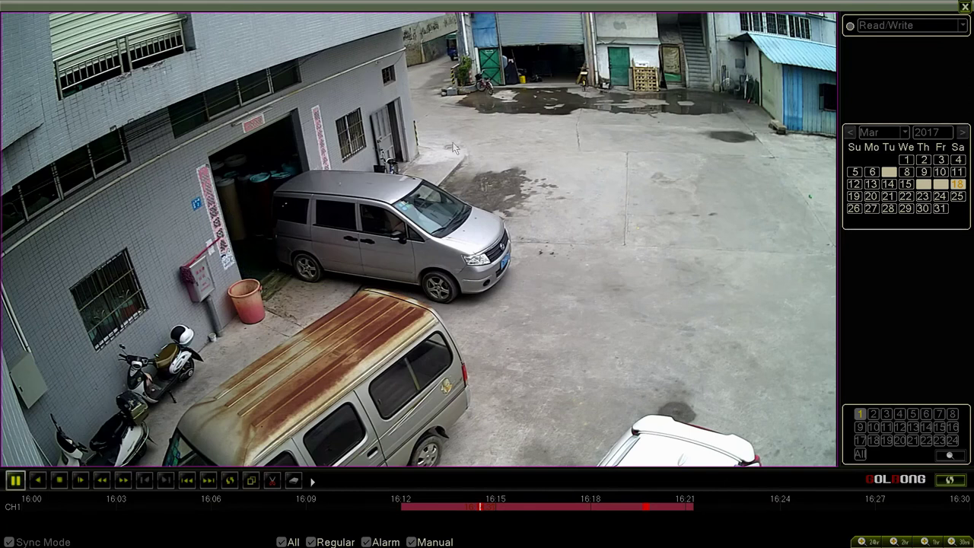
right_click(454, 145)
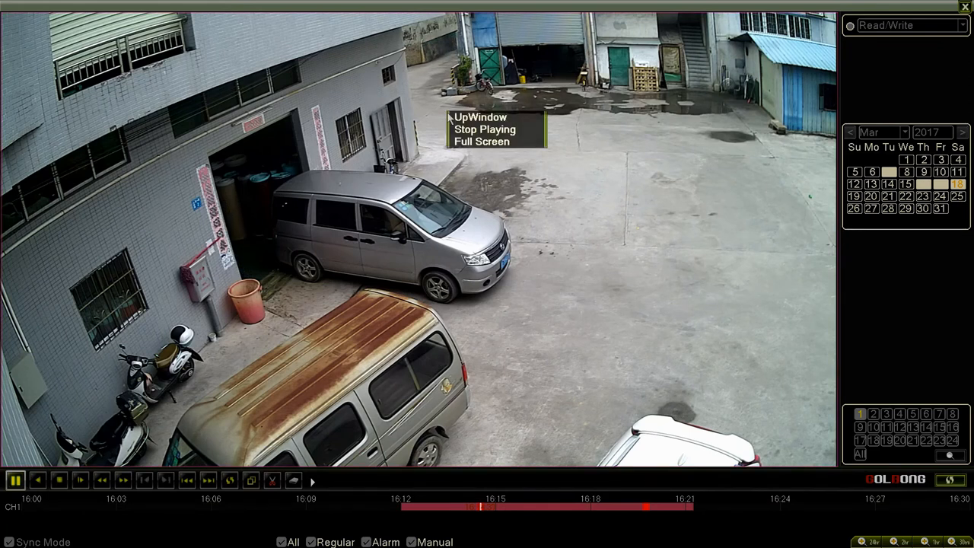
click(481, 129)
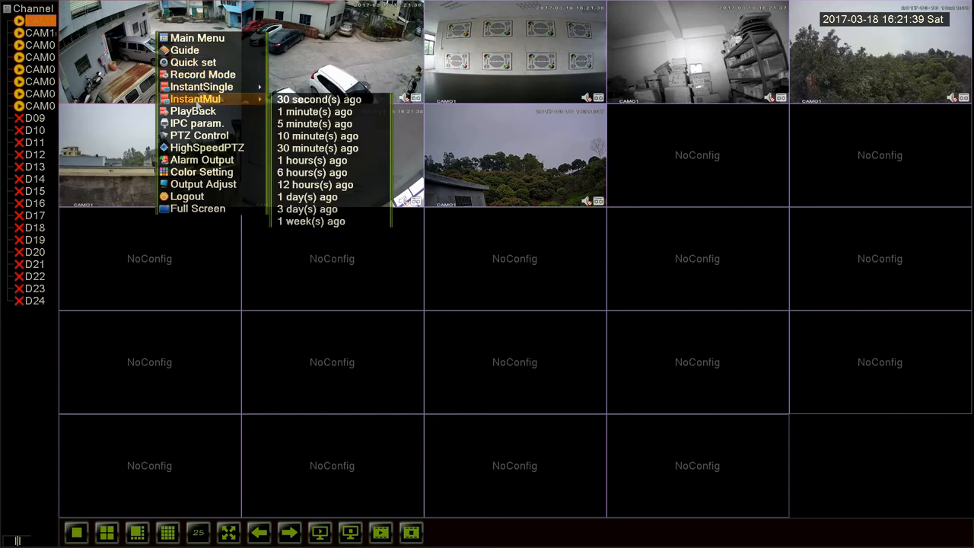
mouse_move(315, 112)
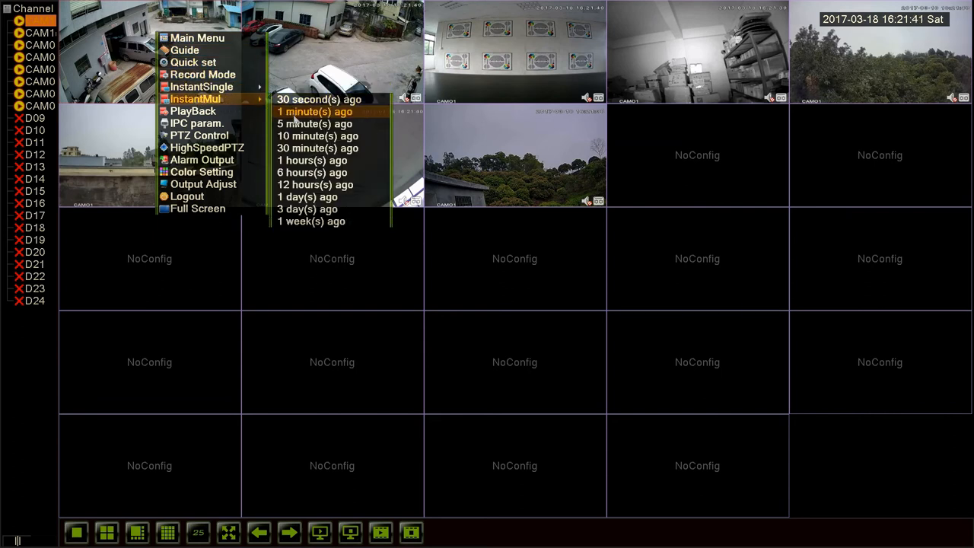
mouse_move(312, 172)
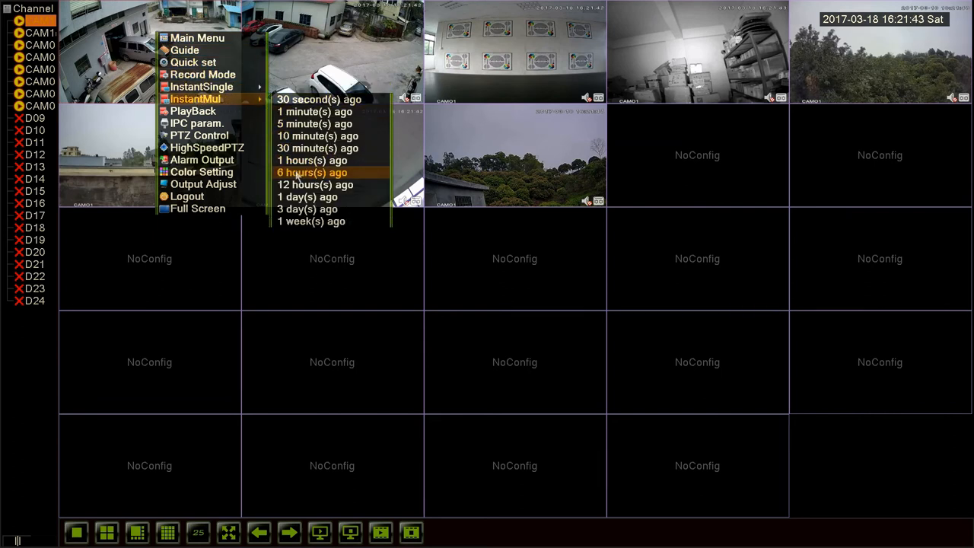
mouse_move(306, 196)
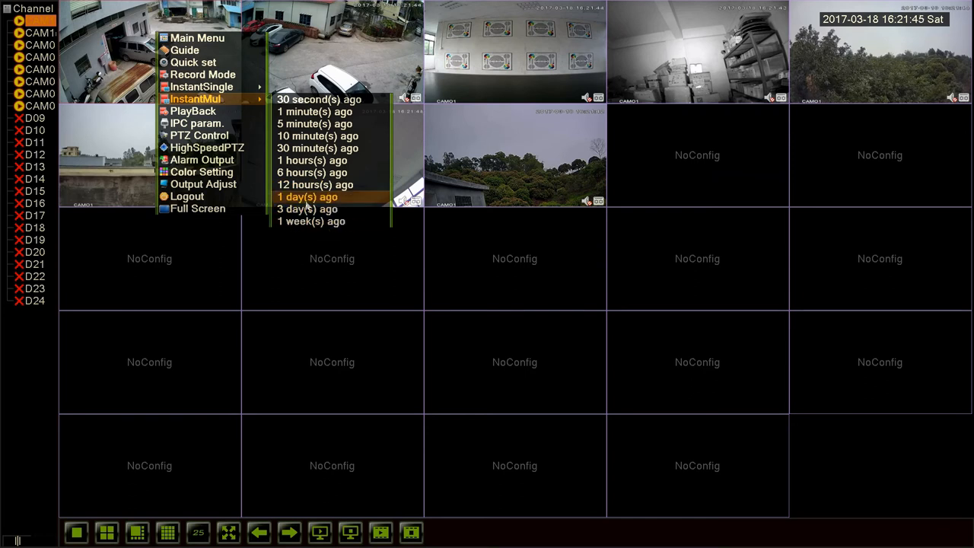